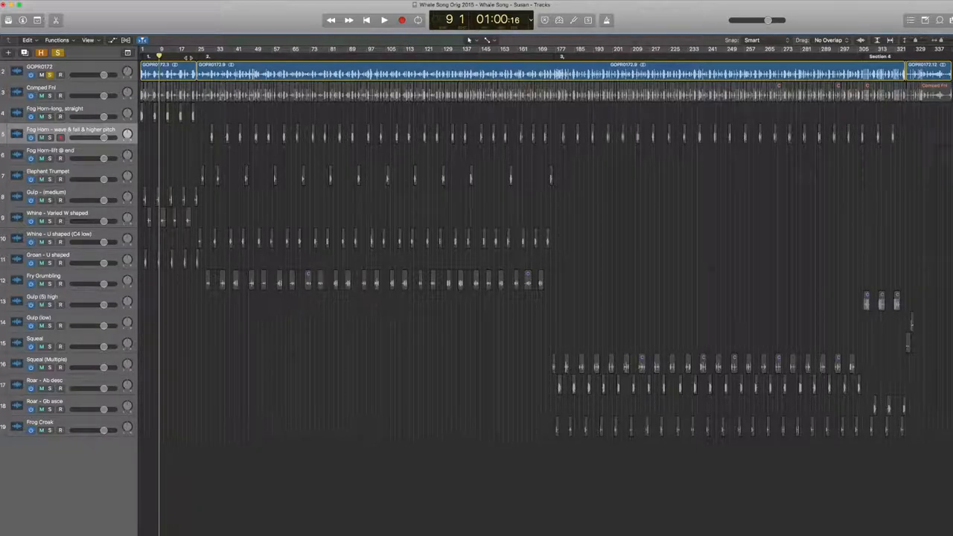
- Start playback of the soloed GOPR0172 whale recording, then stop it
{"action": "left_click", "coordinate": [383, 20]}
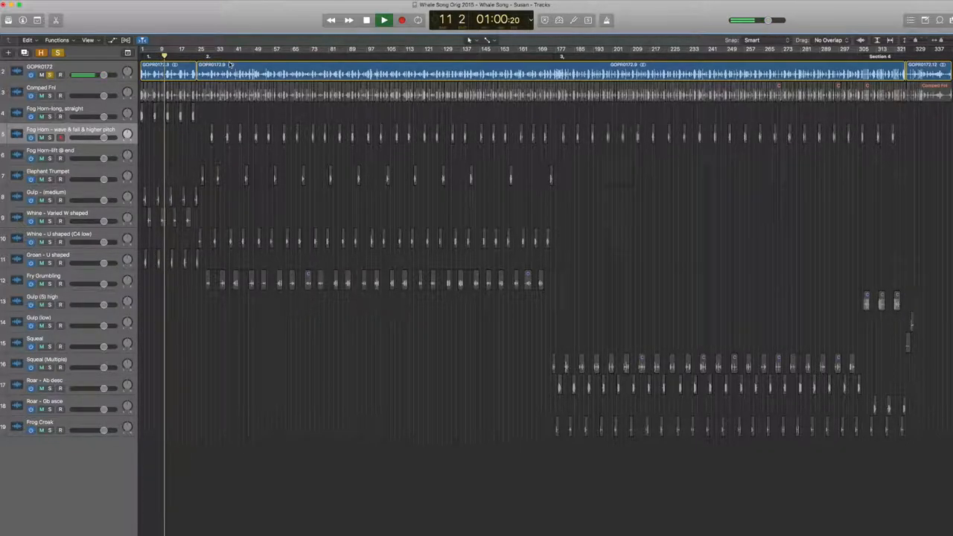
{"action": "left_click", "coordinate": [384, 20]}
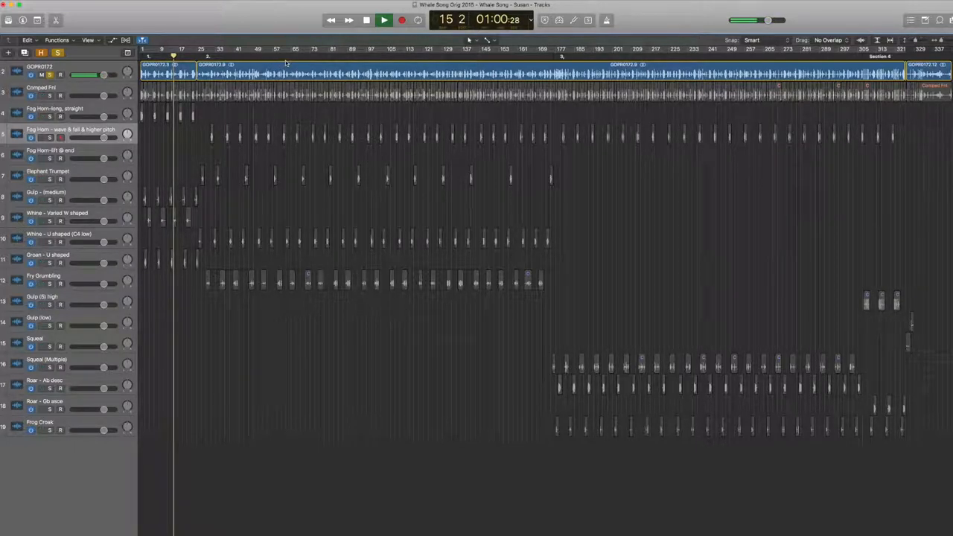
{"action": "left_click", "coordinate": [366, 20]}
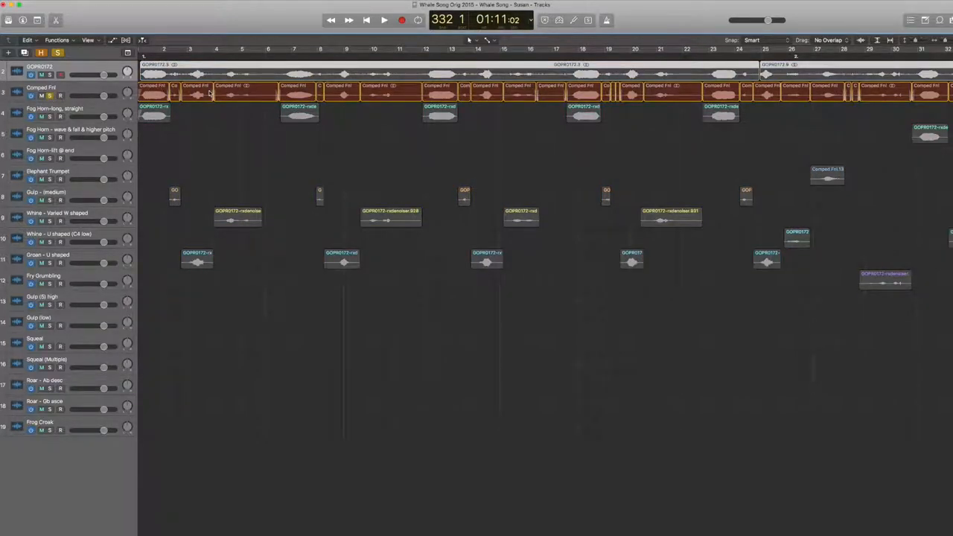
- Solo the Comped Fnl track and audition it from the beginning, then stop
{"action": "left_click", "coordinate": [50, 117]}
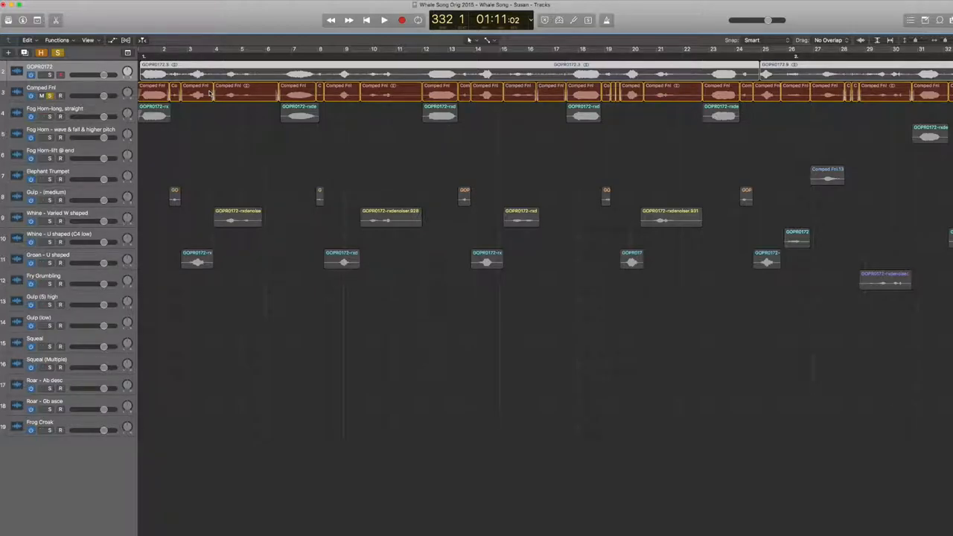
{"action": "left_click", "coordinate": [384, 20]}
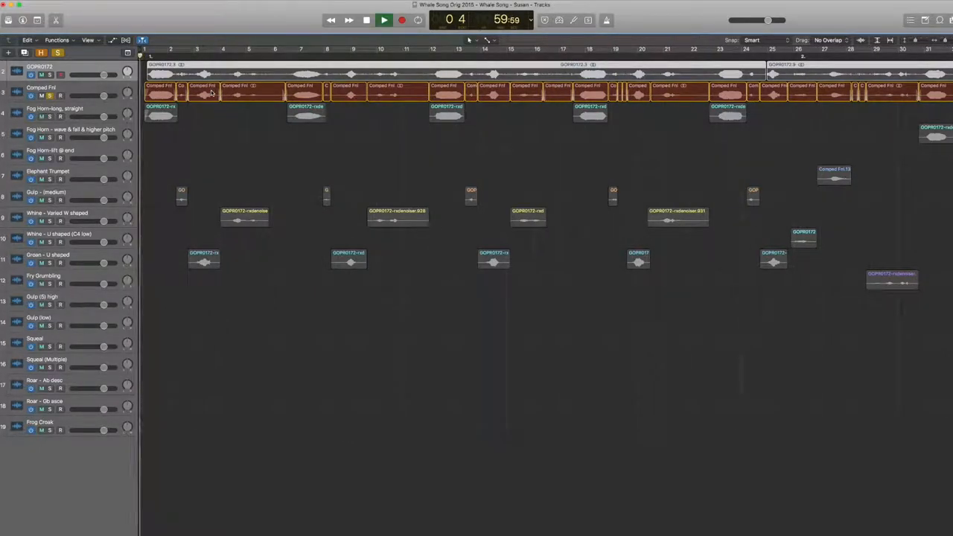
{"action": "left_click", "coordinate": [384, 20]}
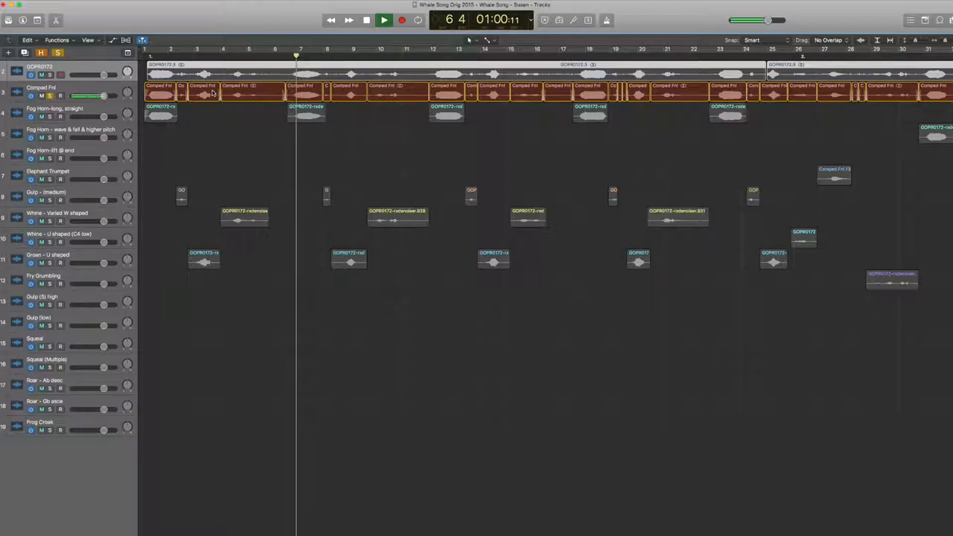
{"action": "left_click", "coordinate": [366, 20]}
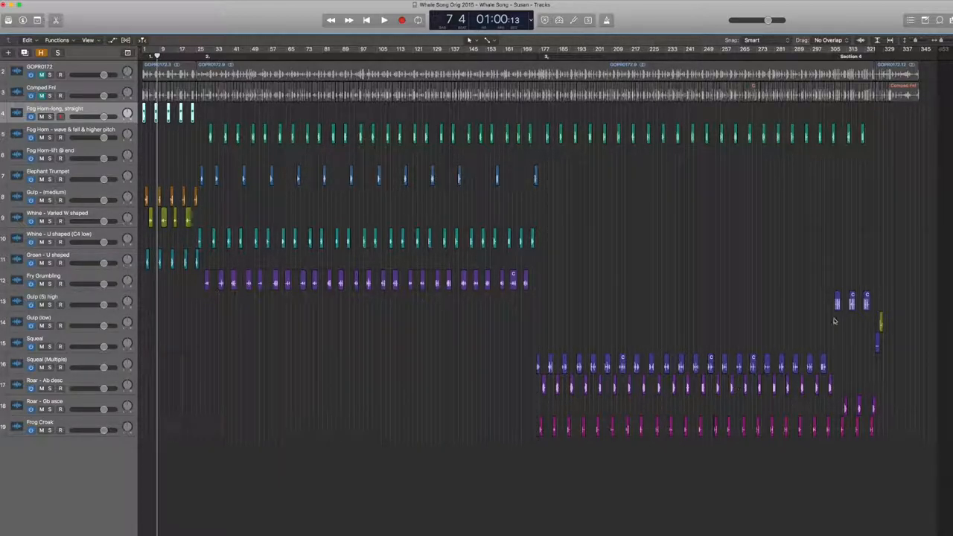
{"action": "mouse_move", "coordinate": [867, 395]}
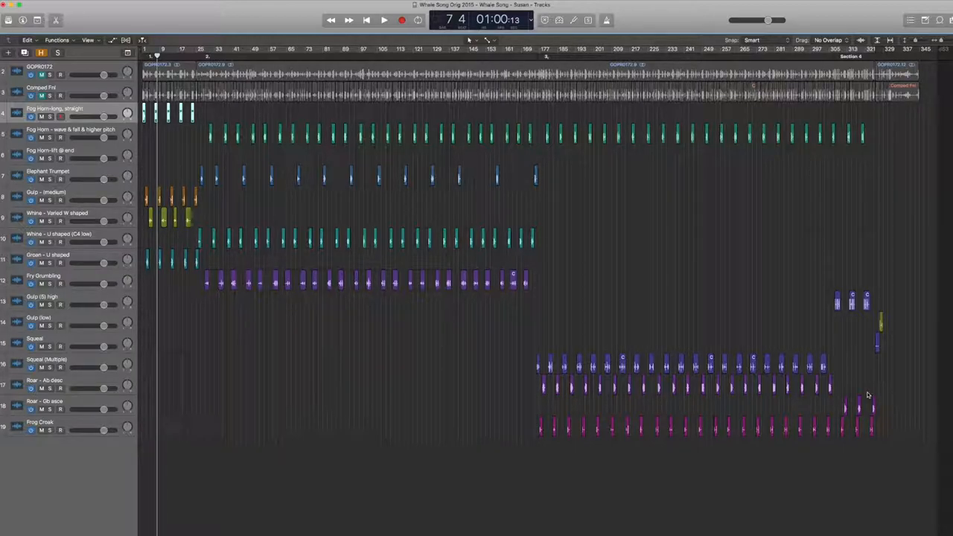
{"action": "mouse_move", "coordinate": [482, 329]}
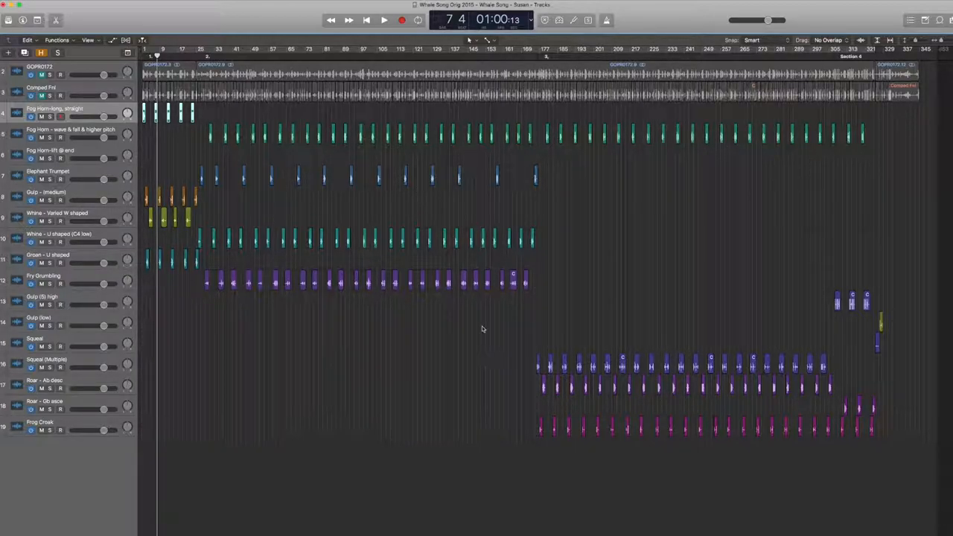
{"action": "mouse_move", "coordinate": [451, 300]}
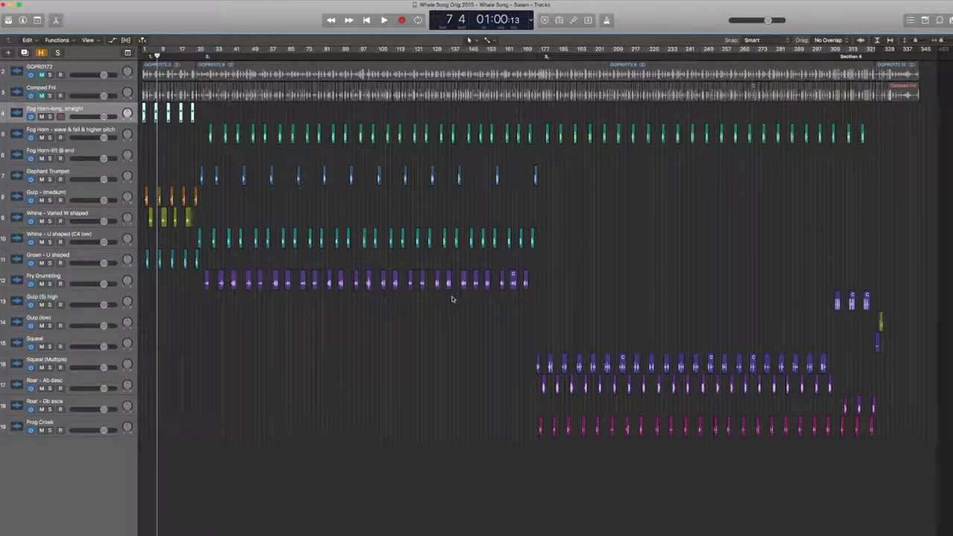
{"action": "mouse_move", "coordinate": [400, 265]}
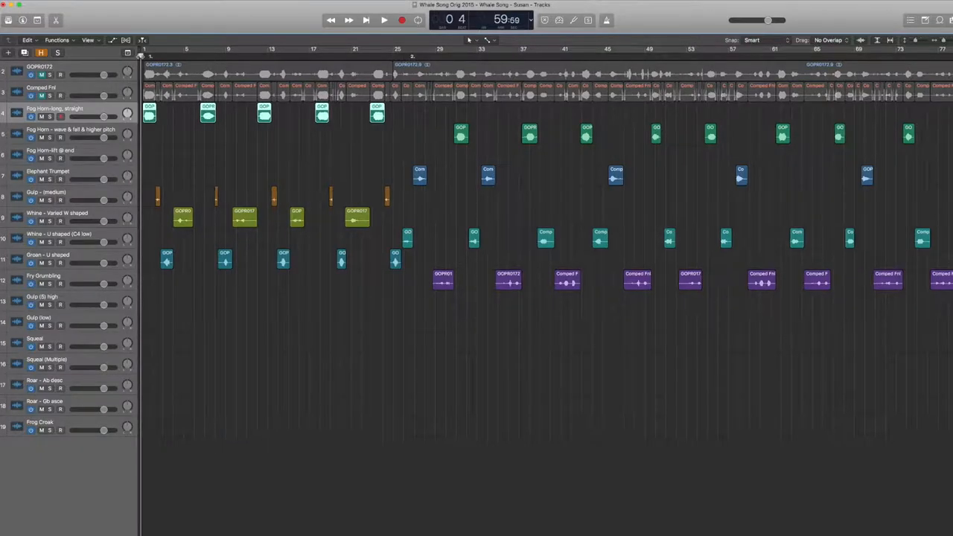
- Play the whale-sound tracks from around bar 25 onward through the transport controls
{"action": "left_click", "coordinate": [384, 21]}
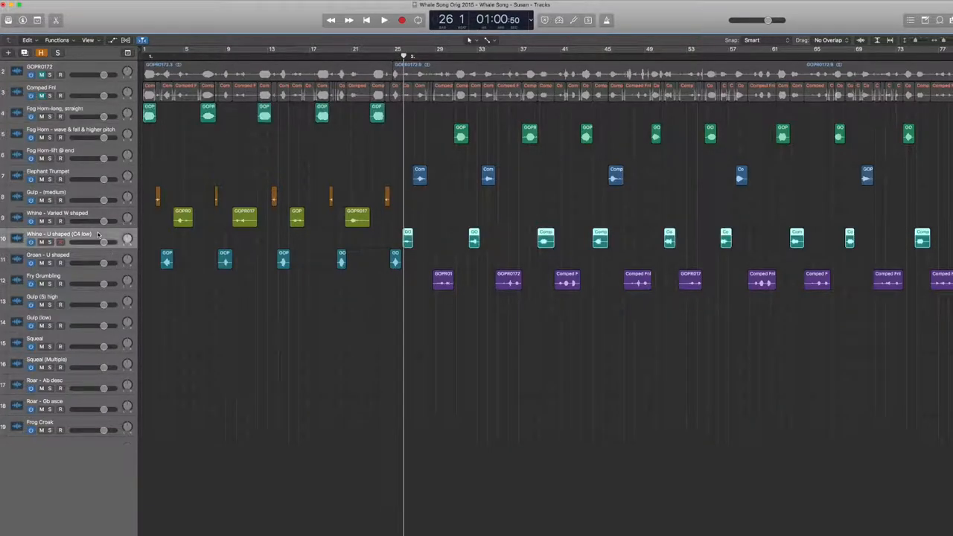
{"action": "left_click", "coordinate": [384, 20]}
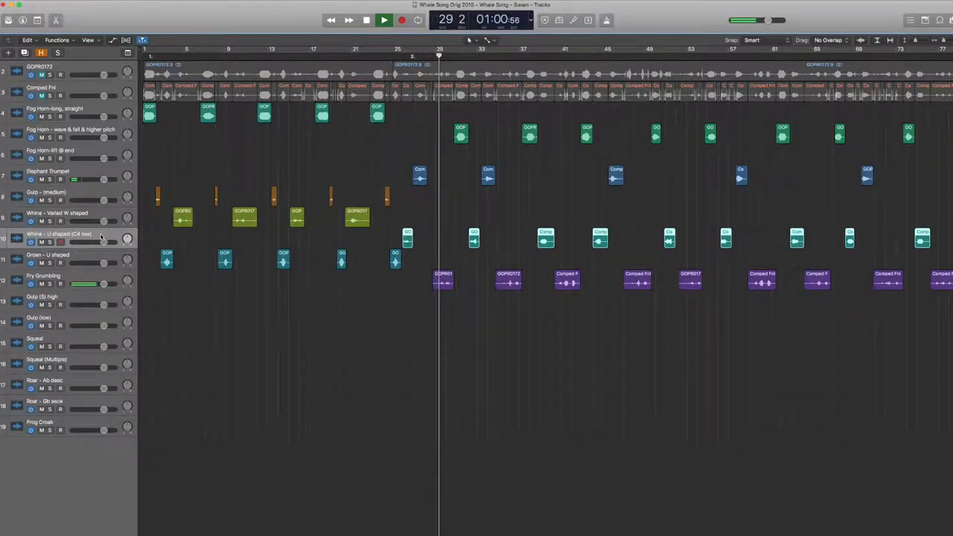
{"action": "left_click", "coordinate": [383, 20]}
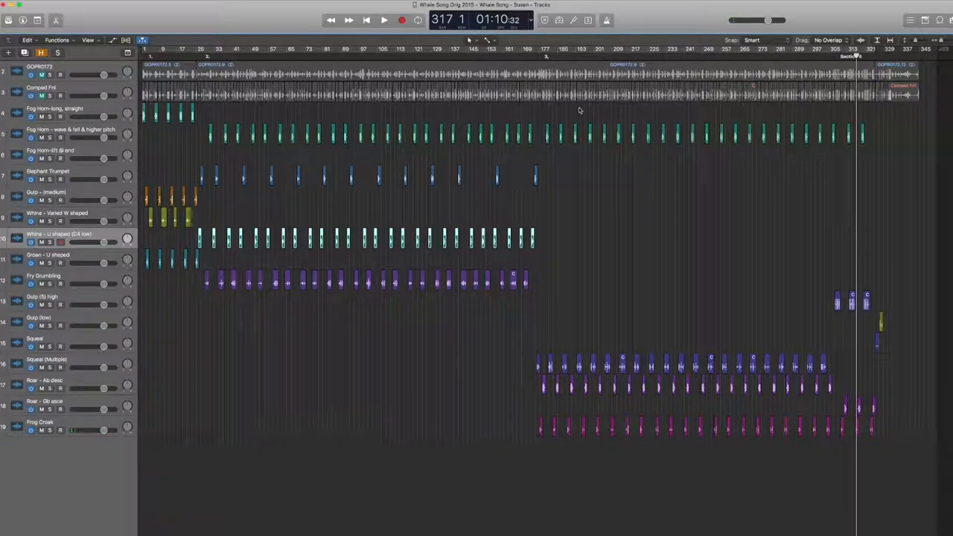
{"action": "mouse_move", "coordinate": [521, 143]}
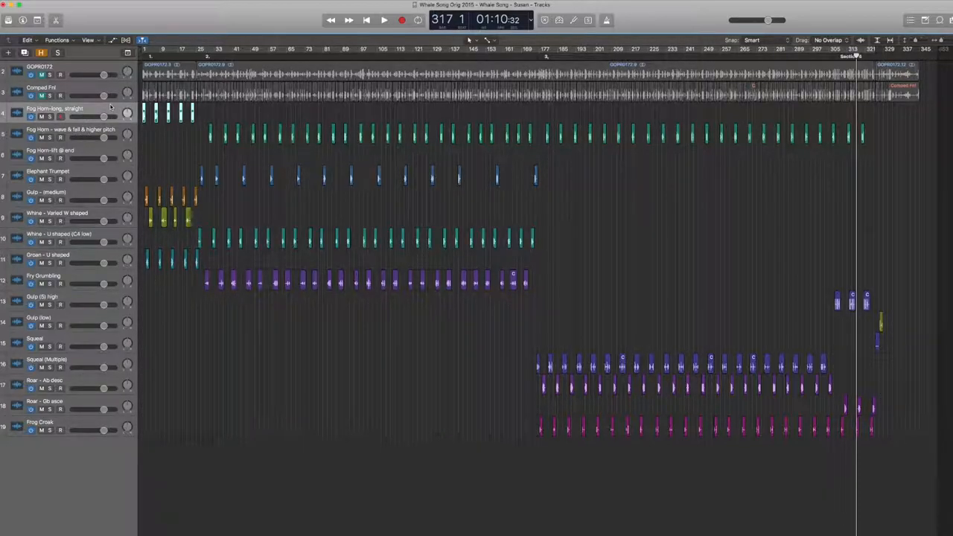
{"action": "left_click", "coordinate": [365, 20]}
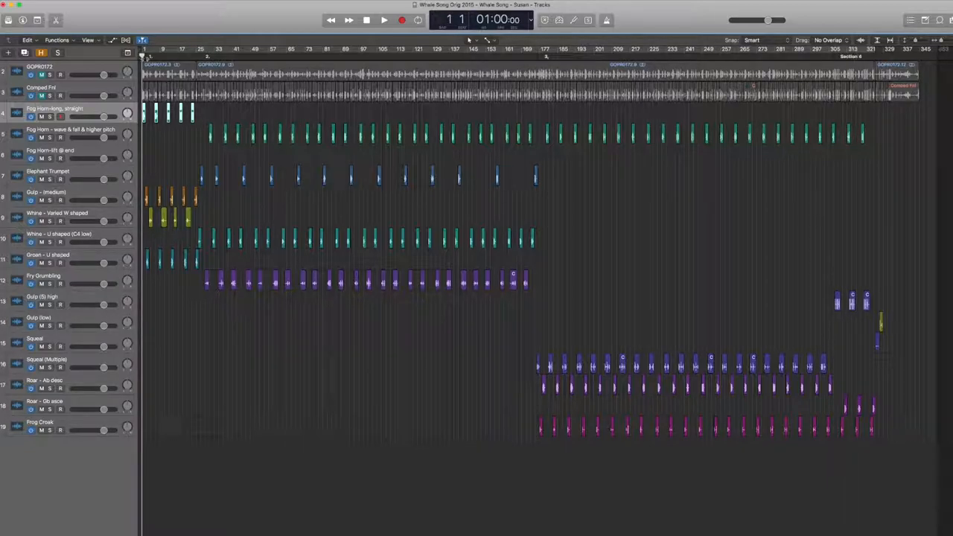
{"action": "left_click", "coordinate": [384, 20]}
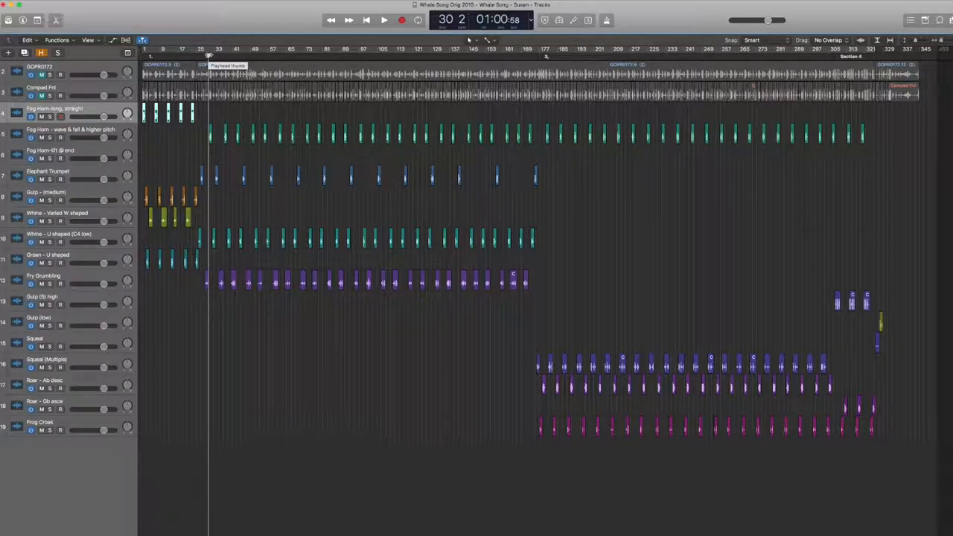
{"action": "left_click", "coordinate": [384, 20]}
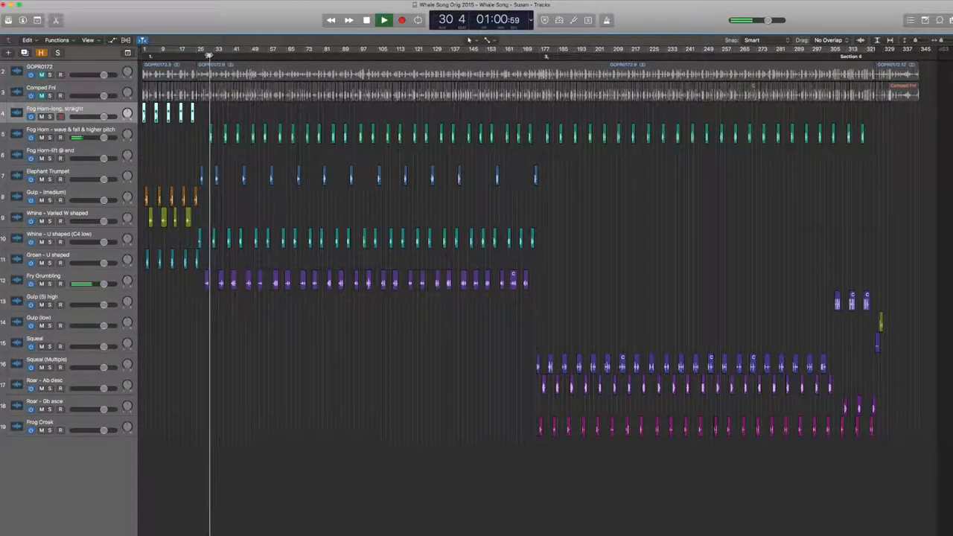
{"action": "left_click", "coordinate": [384, 20]}
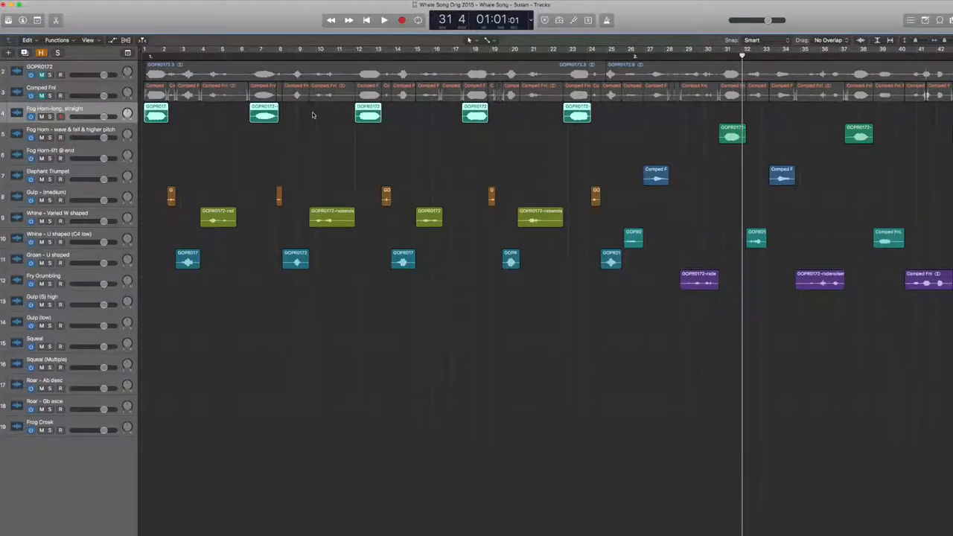
{"action": "mouse_move", "coordinate": [448, 172]}
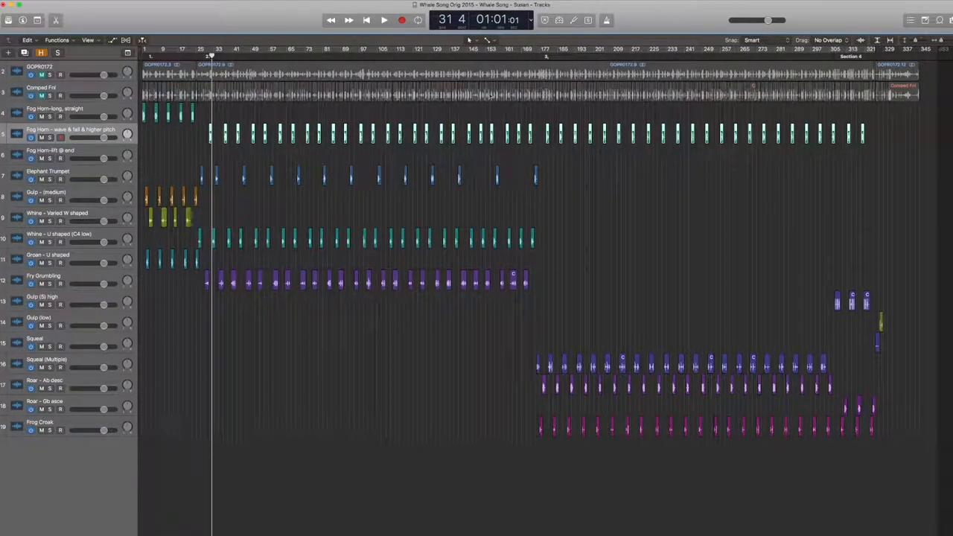
{"action": "mouse_move", "coordinate": [855, 168]}
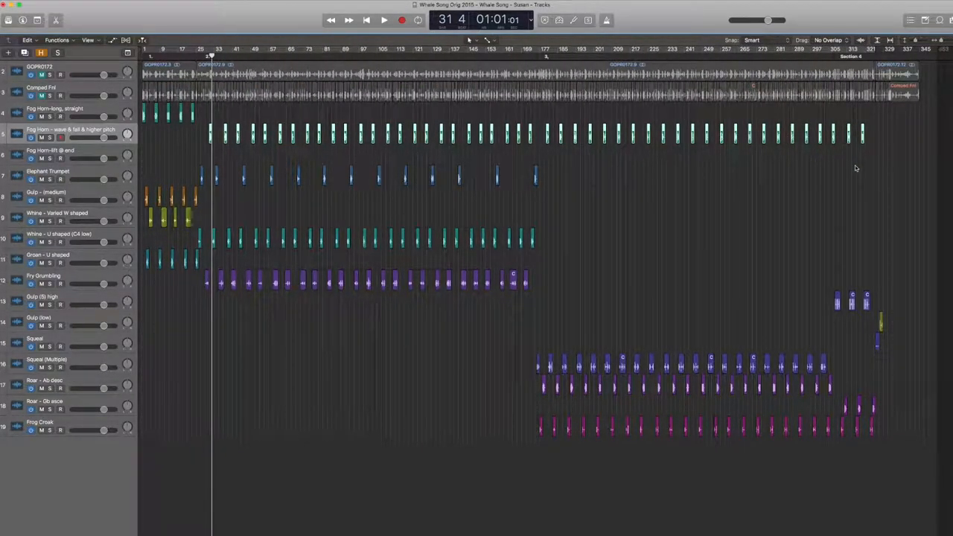
{"action": "mouse_move", "coordinate": [757, 194]}
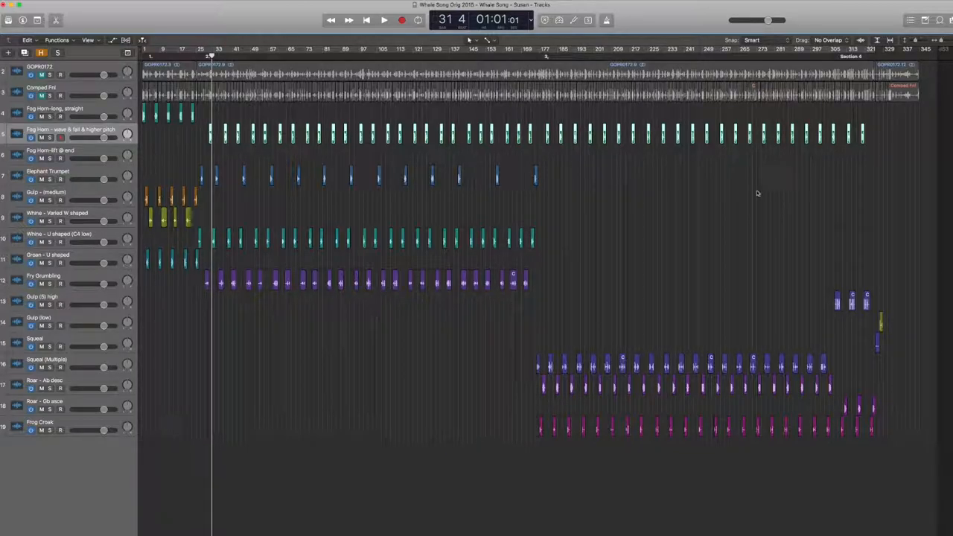
{"action": "mouse_move", "coordinate": [708, 201]}
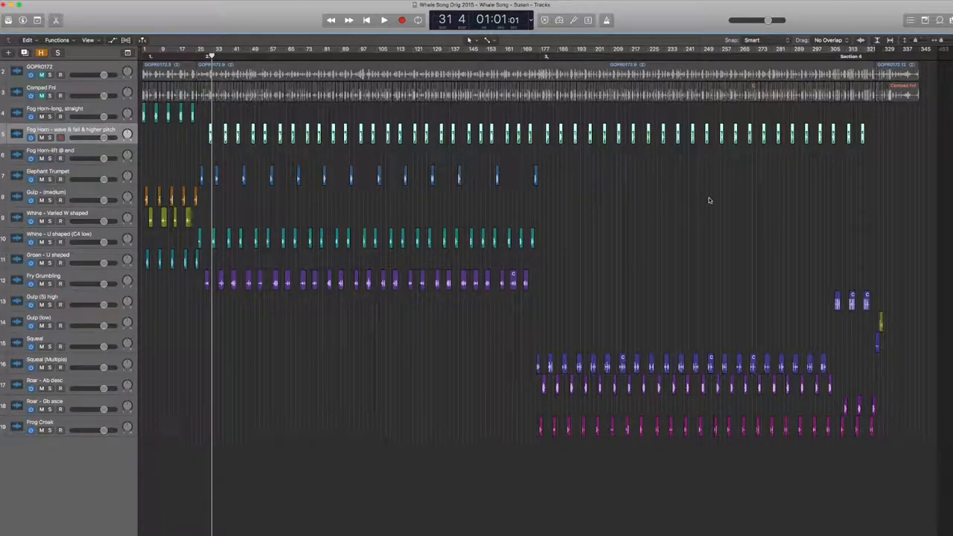
{"action": "mouse_move", "coordinate": [272, 141]}
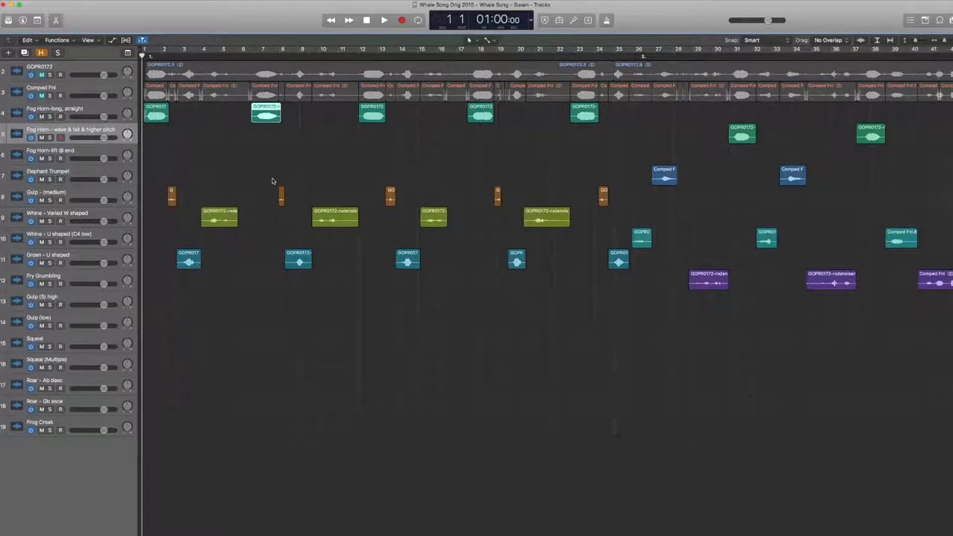
- Zoom the Tracks area horizontally so bars 1–41 fill the window
{"action": "left_click", "coordinate": [156, 111]}
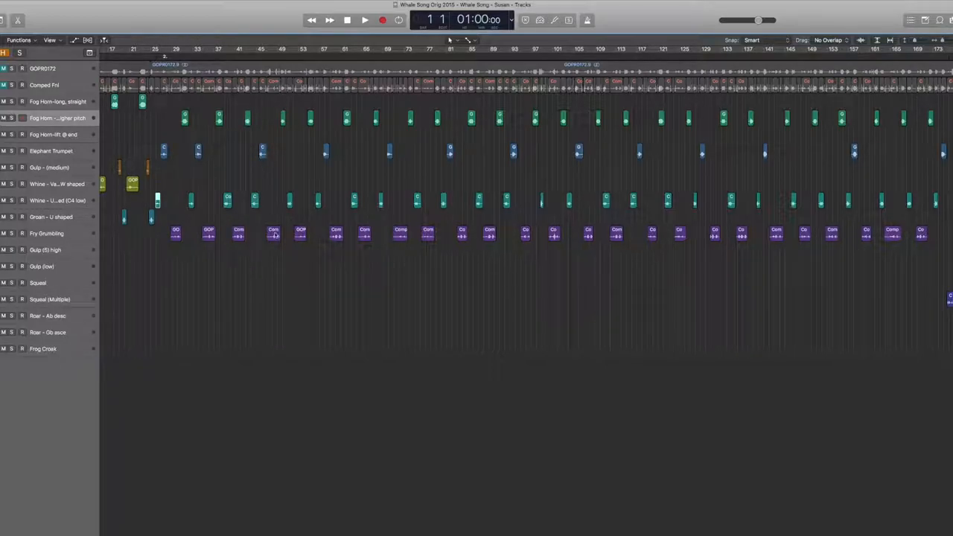
{"action": "mouse_move", "coordinate": [306, 235]}
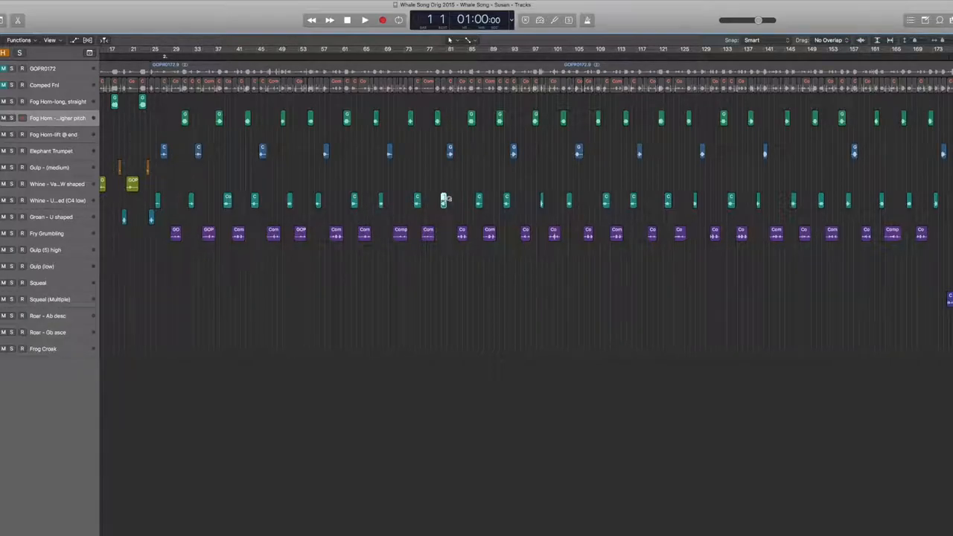
{"action": "left_click_drag", "start_coordinate": [443, 200], "coordinate": [506, 200]}
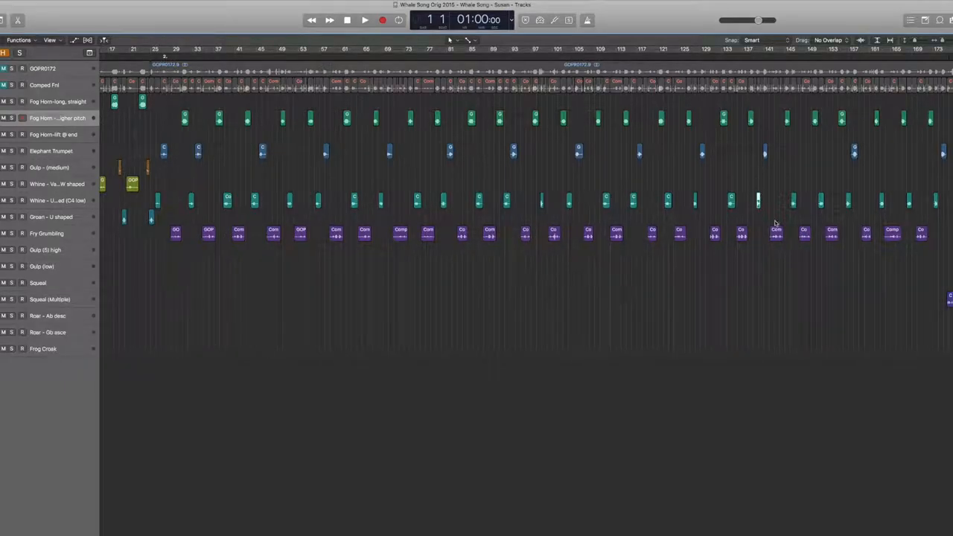
{"action": "mouse_move", "coordinate": [805, 108]}
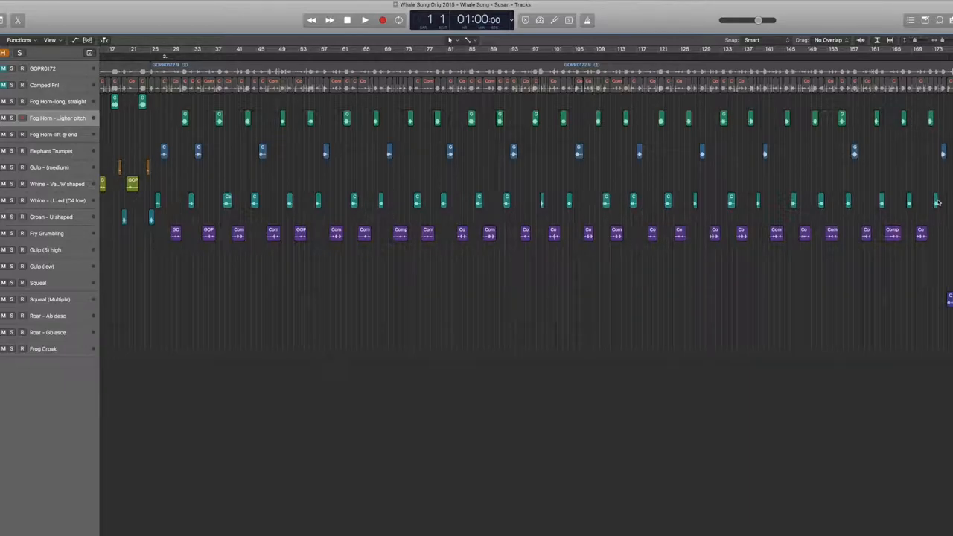
{"action": "mouse_move", "coordinate": [855, 320]}
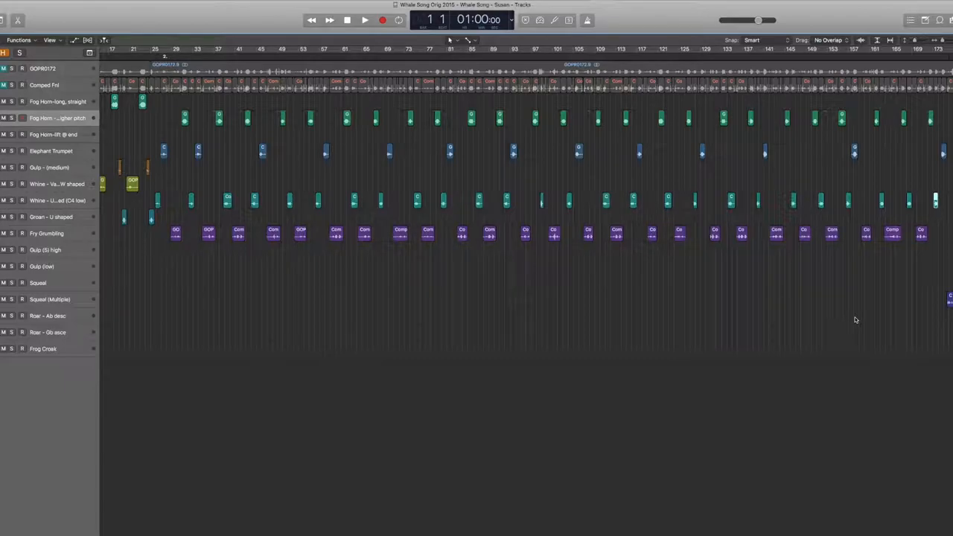
- Set the playhead near bar 21 and play the whine and grumbling section, then stop
{"action": "scroll", "scroll_direction": "right", "scroll_amount": 3}
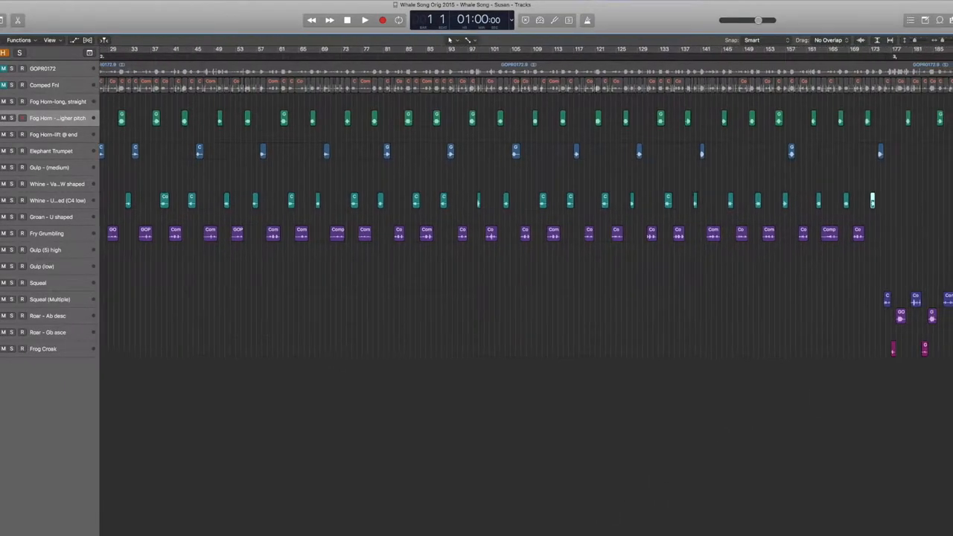
{"action": "scroll", "scroll_direction": "right", "scroll_amount": 3}
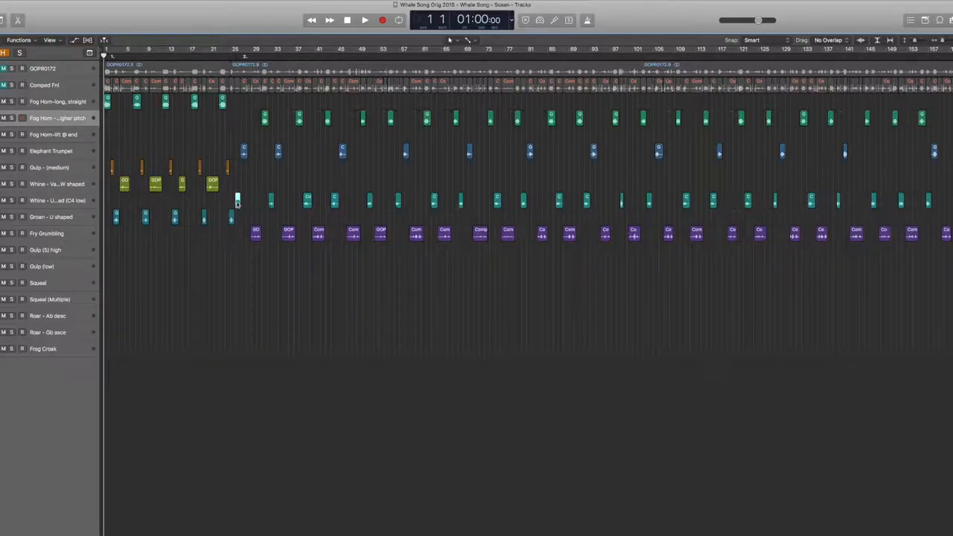
{"action": "left_click", "coordinate": [216, 49]}
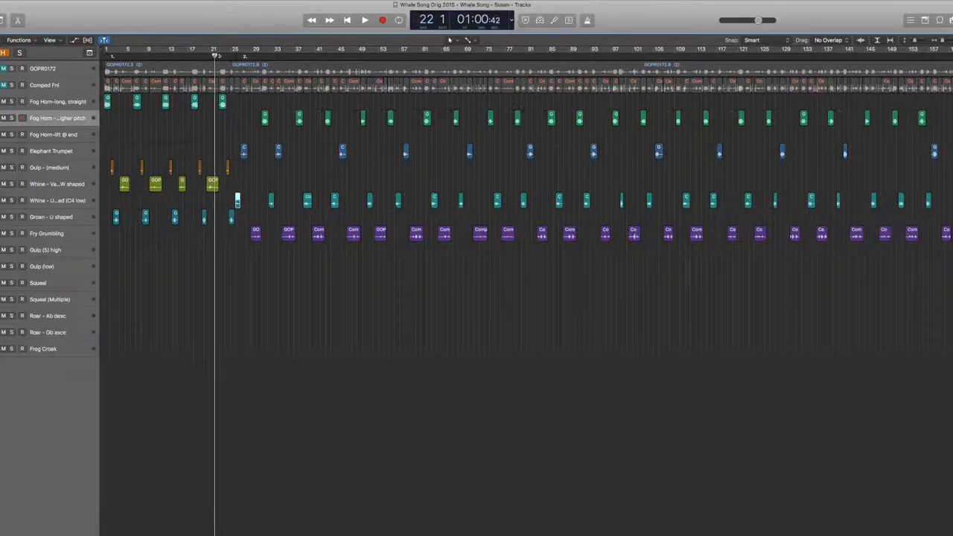
{"action": "left_click", "coordinate": [364, 20]}
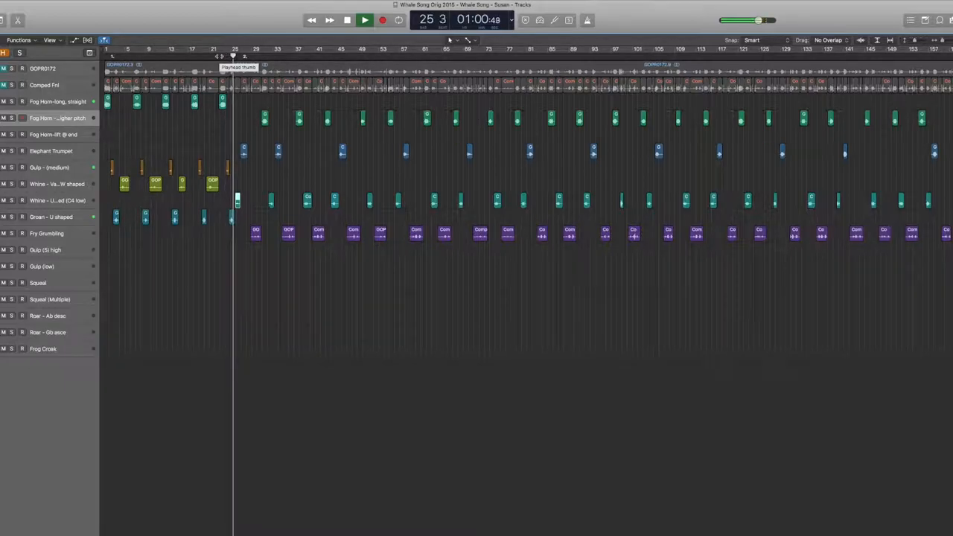
{"action": "left_click", "coordinate": [364, 20]}
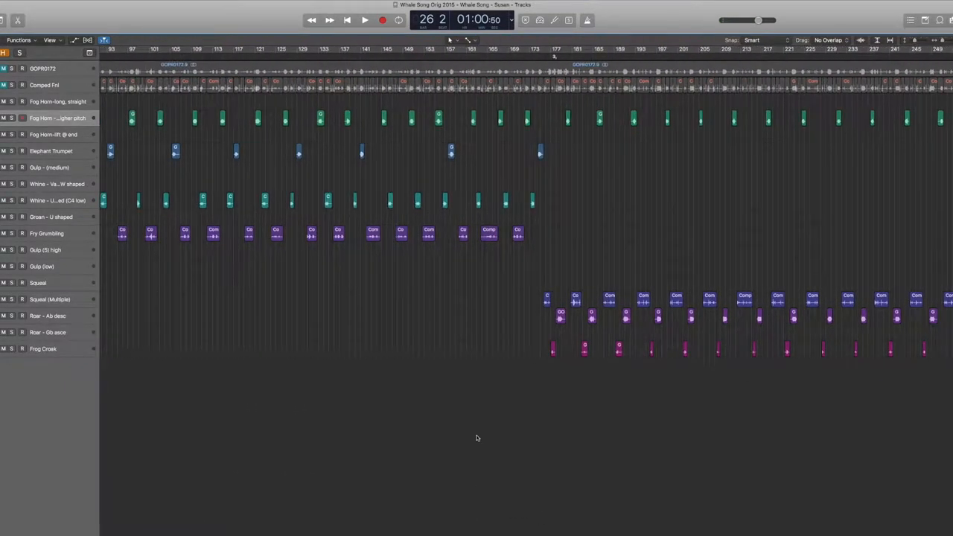
- Play the squeal, roar and frog-croak section near bar 177, then stop
{"action": "left_click", "coordinate": [364, 20]}
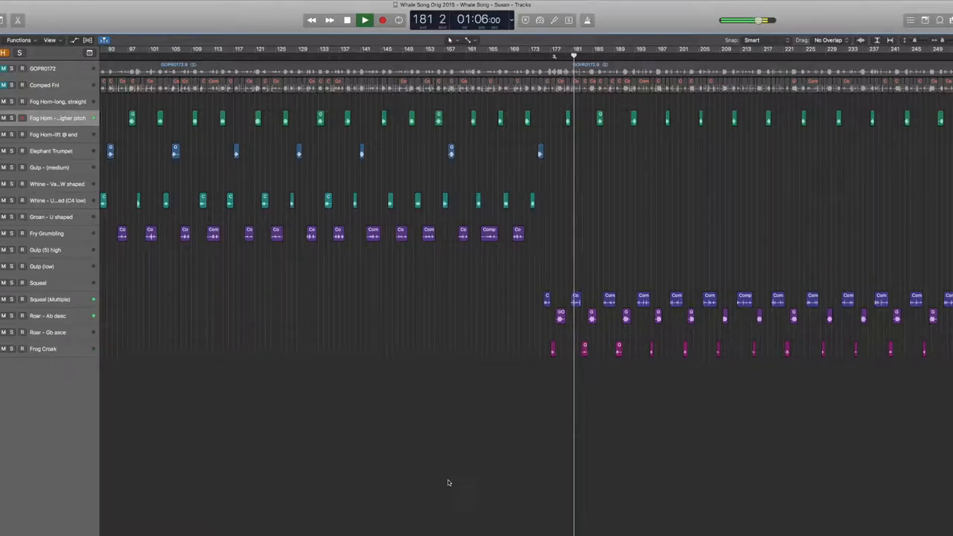
{"action": "left_click", "coordinate": [364, 20]}
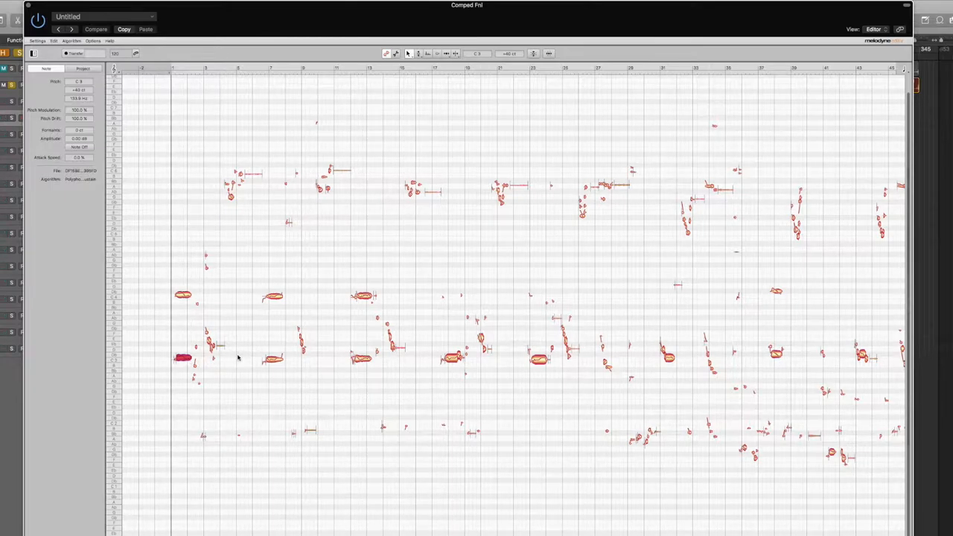
{"action": "mouse_move", "coordinate": [283, 349]}
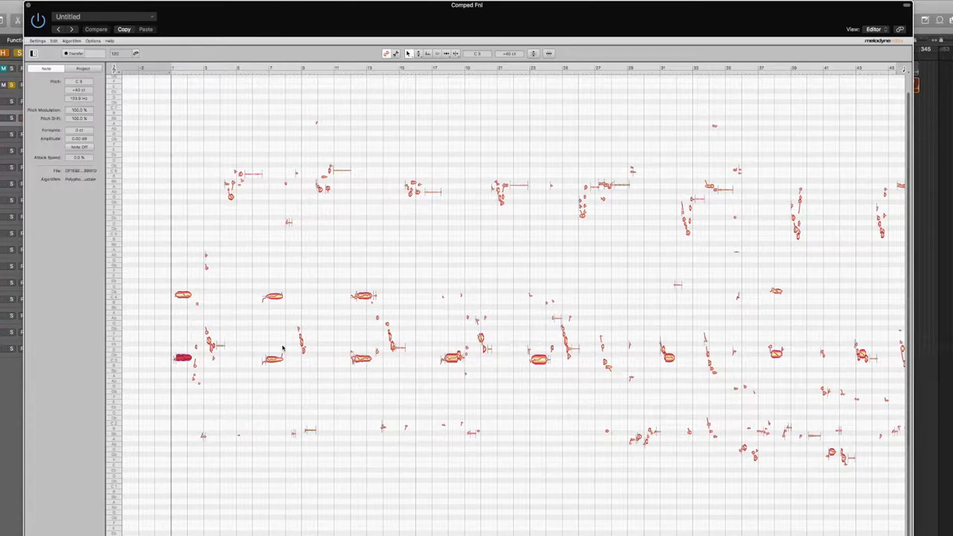
{"action": "mouse_move", "coordinate": [228, 354]}
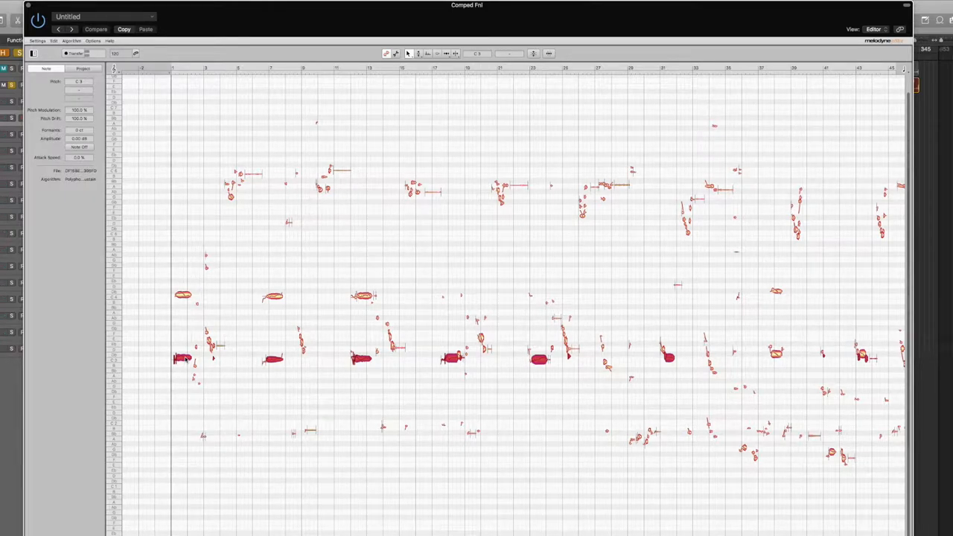
{"action": "mouse_move", "coordinate": [367, 369]}
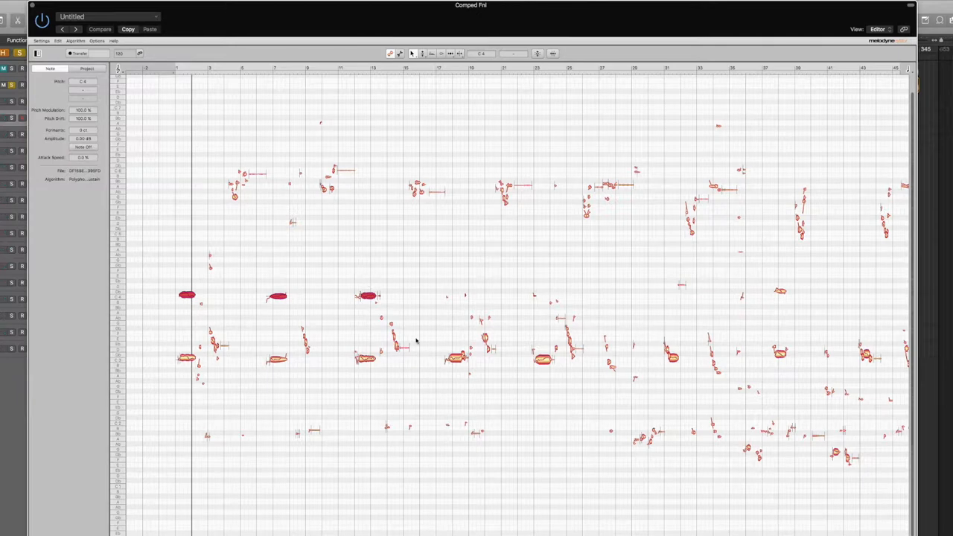
{"action": "scroll", "scroll_direction": "right", "scroll_amount": 3}
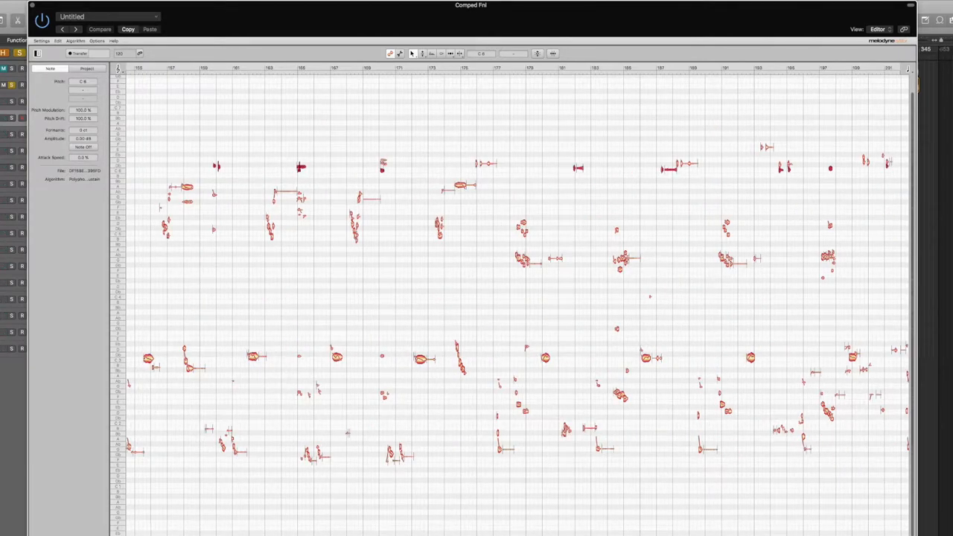
{"action": "scroll", "scroll_direction": "left", "scroll_amount": 3}
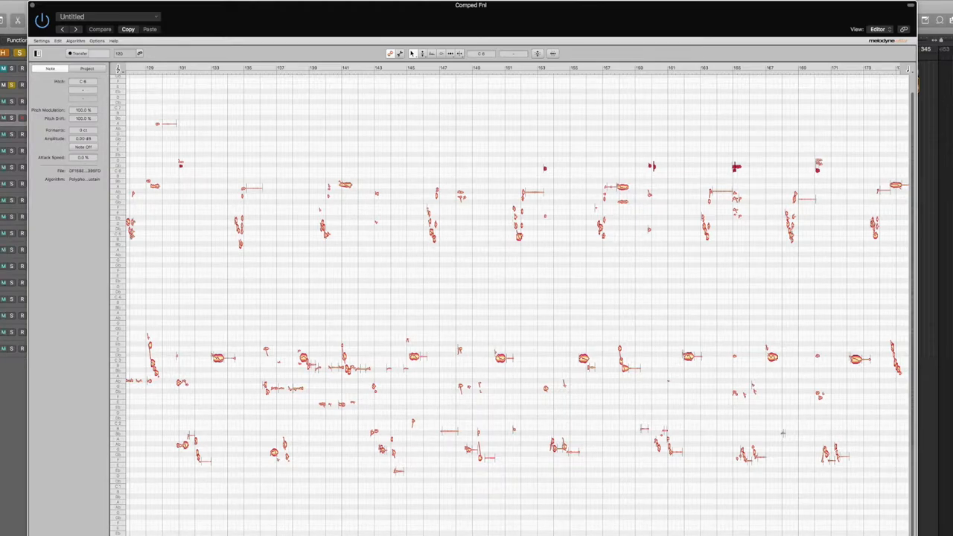
{"action": "scroll", "scroll_direction": "left", "scroll_amount": 3}
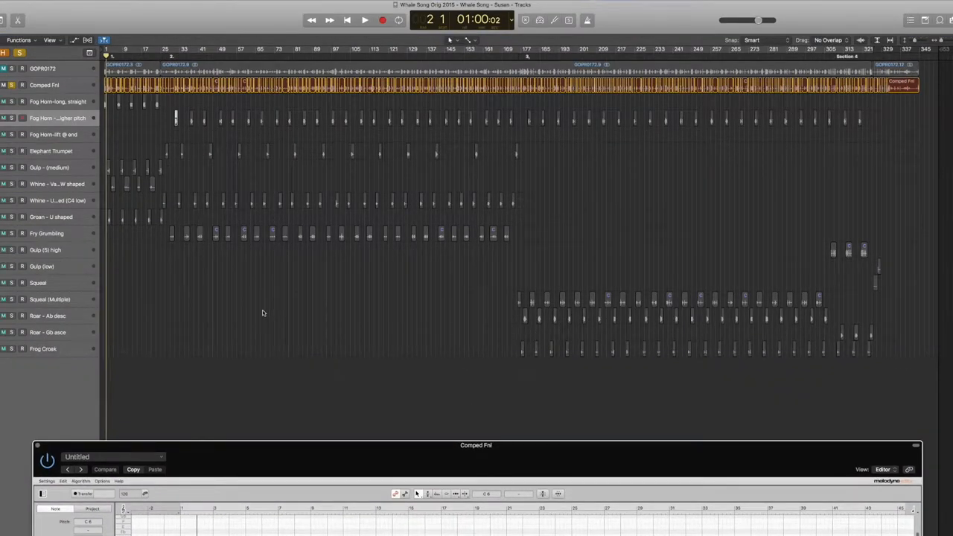
{"action": "mouse_move", "coordinate": [490, 218]}
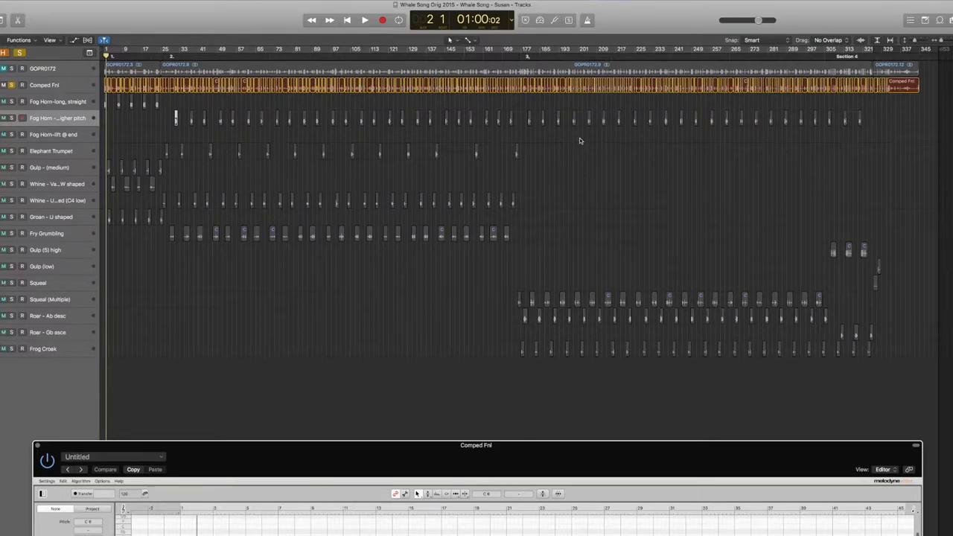
- Play the arrangement with the Comped Fnl track running through Melodyne
{"action": "left_click", "coordinate": [364, 21]}
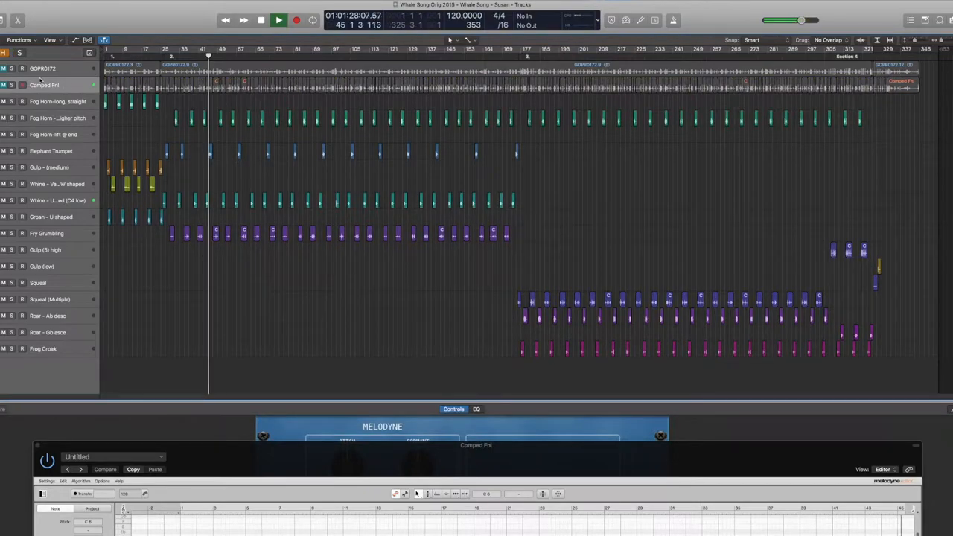